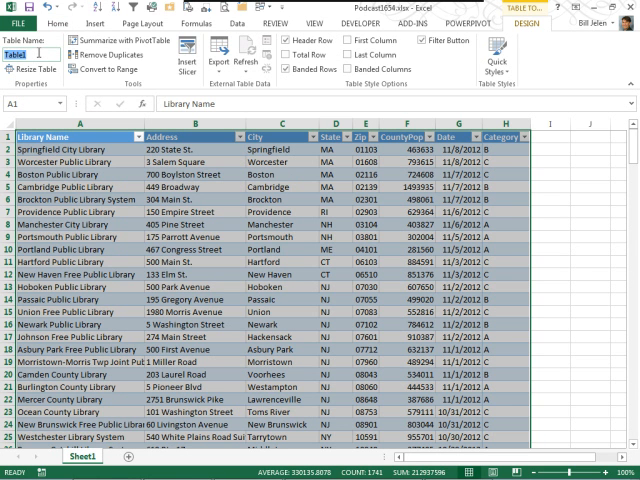
- Enter 'Library' as the name of the library records table
{"action": "type", "text": "Library"}
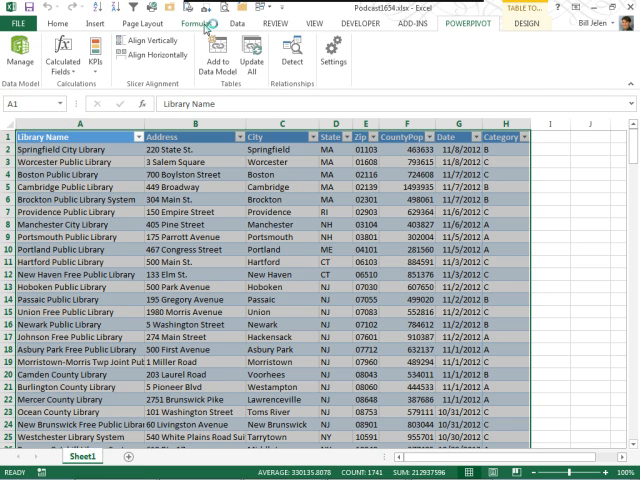
- From the Data tab, start a 3D Map globe of the Library table
{"action": "left_click", "coordinate": [236, 23]}
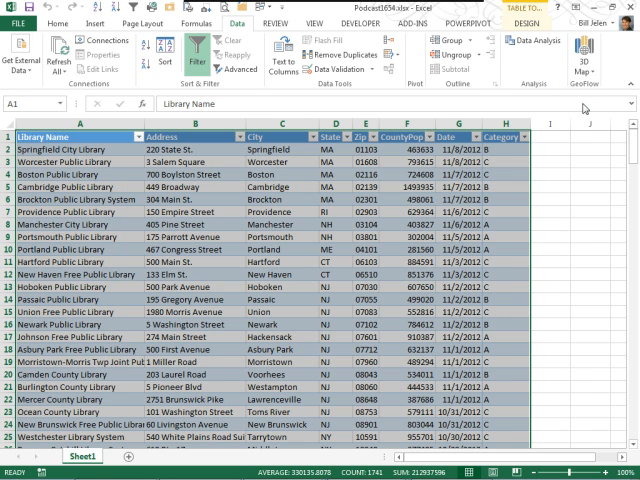
{"action": "left_click", "coordinate": [583, 55]}
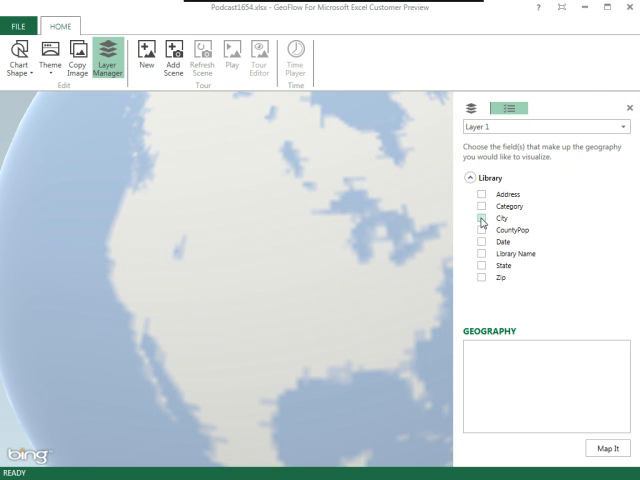
{"action": "mouse_move", "coordinate": [483, 196]}
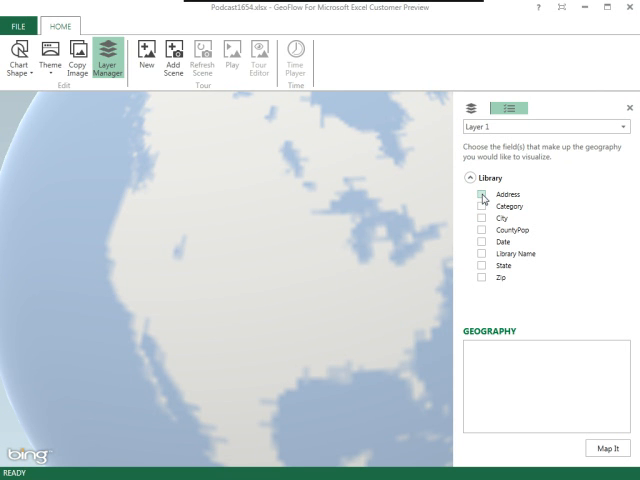
- Check Address, State and Zip as Layer 1's geography fields
{"action": "left_click", "coordinate": [481, 217]}
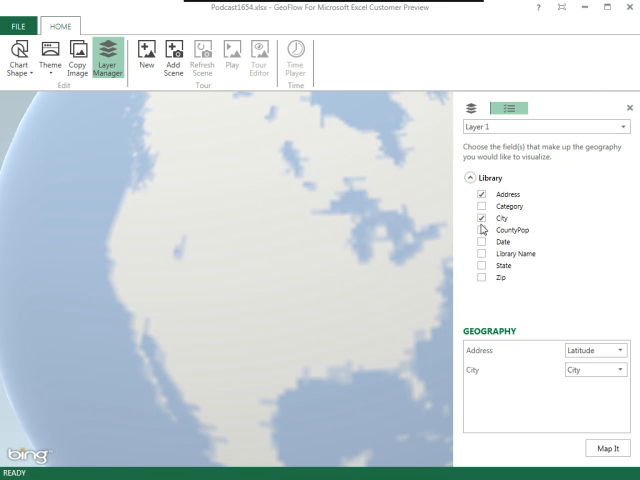
{"action": "left_click", "coordinate": [469, 266]}
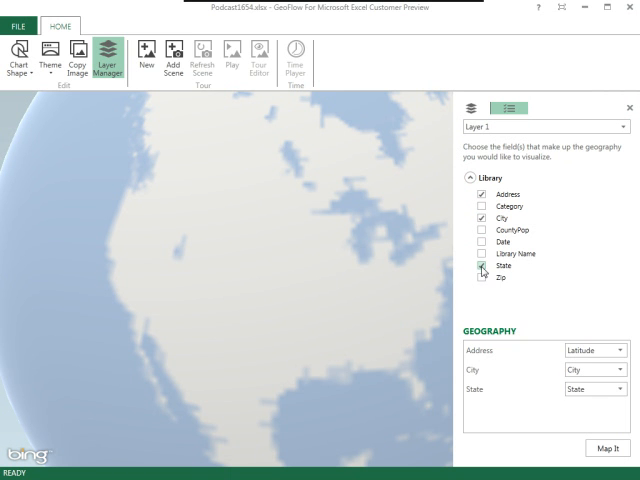
{"action": "left_click", "coordinate": [474, 265]}
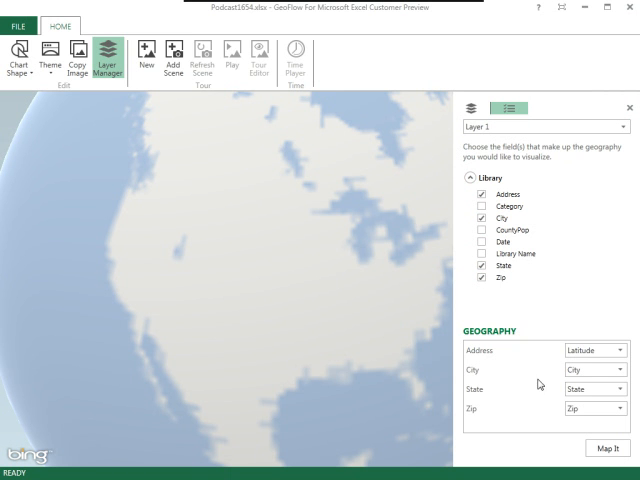
{"action": "mouse_move", "coordinate": [478, 355]}
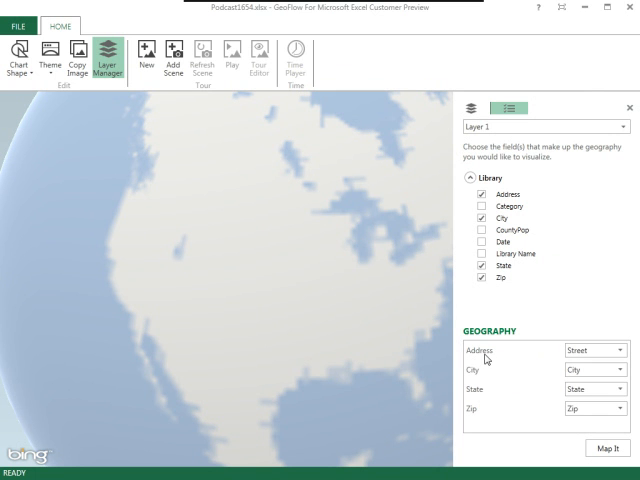
{"action": "mouse_move", "coordinate": [546, 363]}
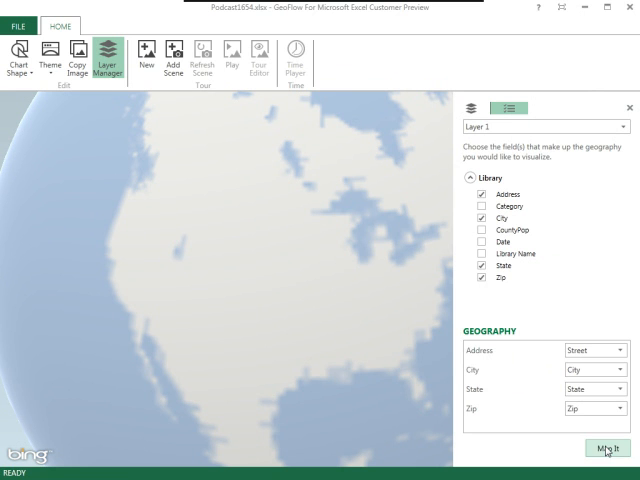
- Run Map It to geocode the library addresses onto the globe
{"action": "left_click", "coordinate": [607, 446]}
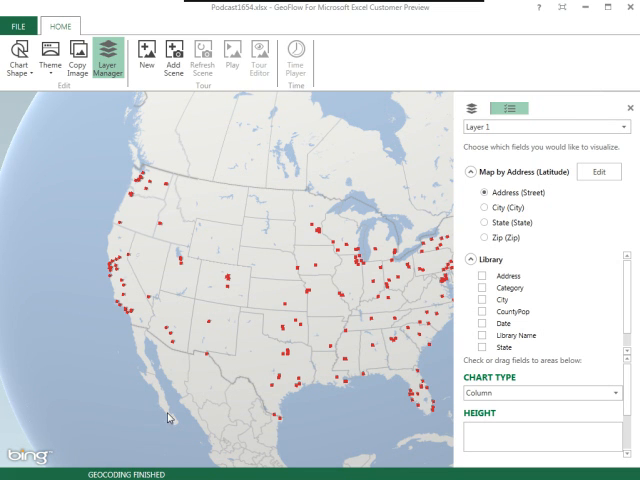
{"action": "mouse_move", "coordinate": [230, 278]}
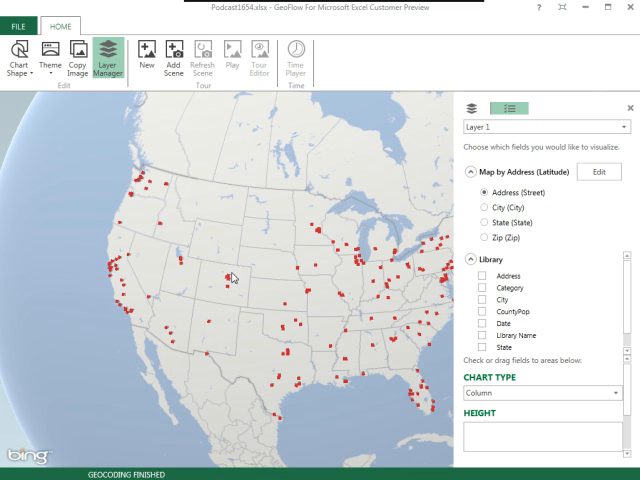
{"action": "mouse_move", "coordinate": [234, 276]}
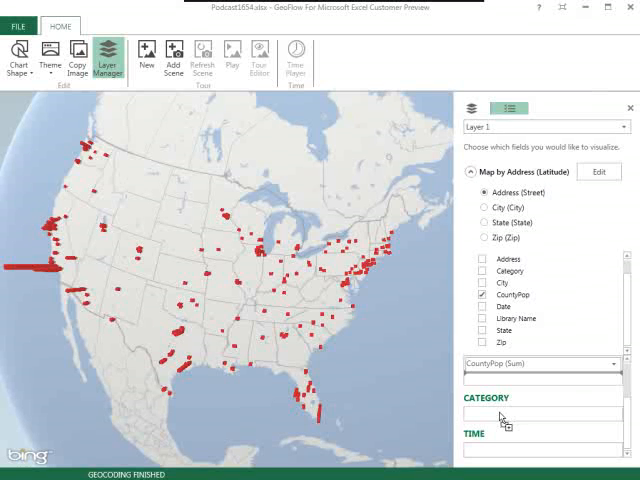
- Add Category so the county-population columns are coloured by library category
{"action": "left_click", "coordinate": [484, 271]}
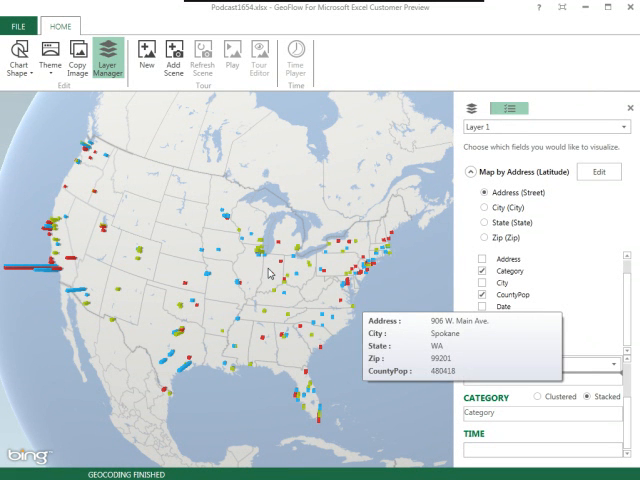
{"action": "mouse_move", "coordinate": [271, 272]}
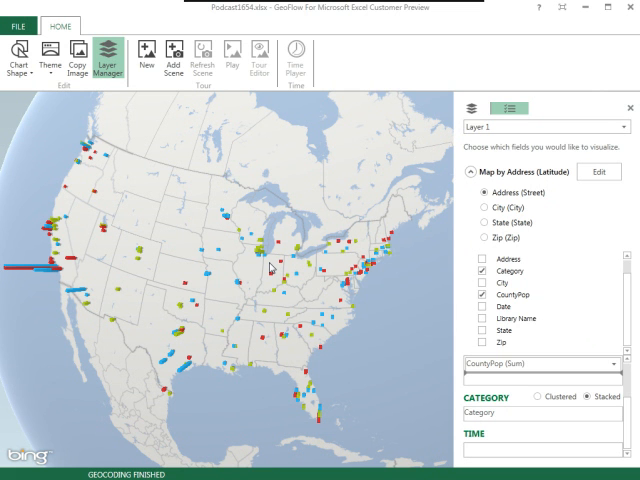
{"action": "mouse_move", "coordinate": [280, 270]}
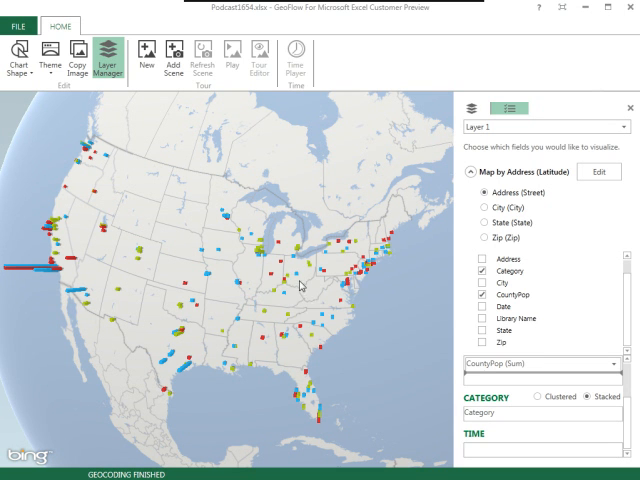
{"action": "mouse_move", "coordinate": [315, 270]}
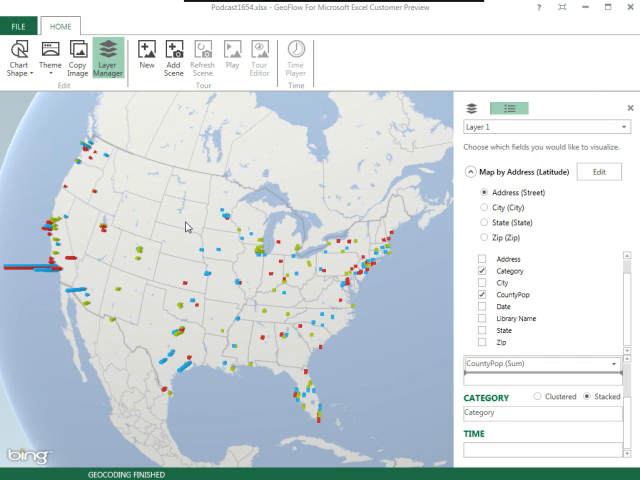
{"action": "mouse_move", "coordinate": [184, 224]}
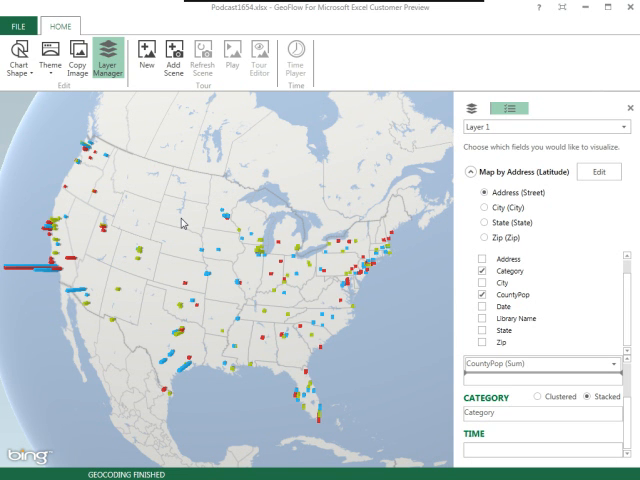
{"action": "mouse_move", "coordinate": [357, 342]}
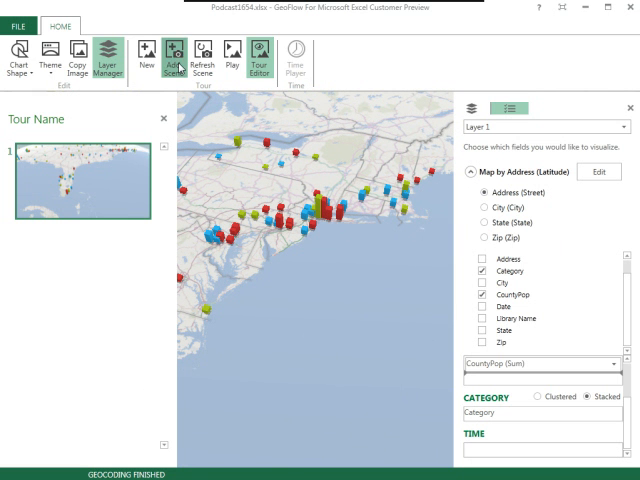
- Capture the Northeast coast view as a new tour scene
{"action": "left_click", "coordinate": [178, 52]}
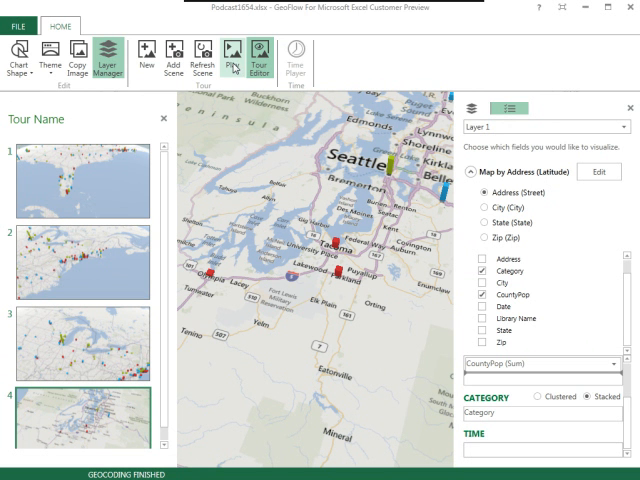
{"action": "left_click", "coordinate": [239, 55]}
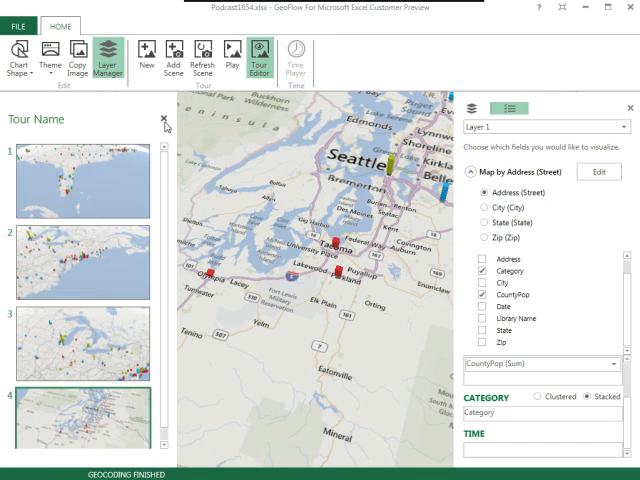
- Close the Tour Editor's scene list and continue exploring the globe
{"action": "left_click", "coordinate": [267, 57]}
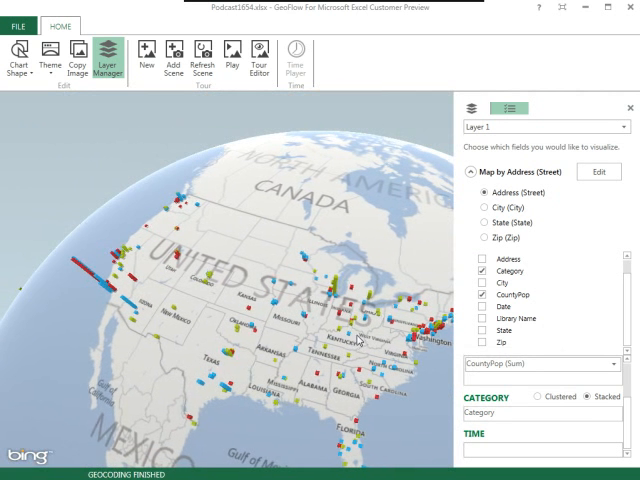
{"action": "left_click", "coordinate": [51, 56]}
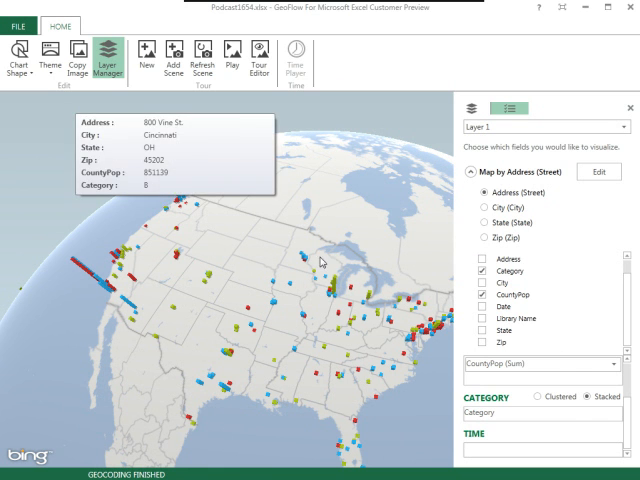
{"action": "mouse_move", "coordinate": [566, 316]}
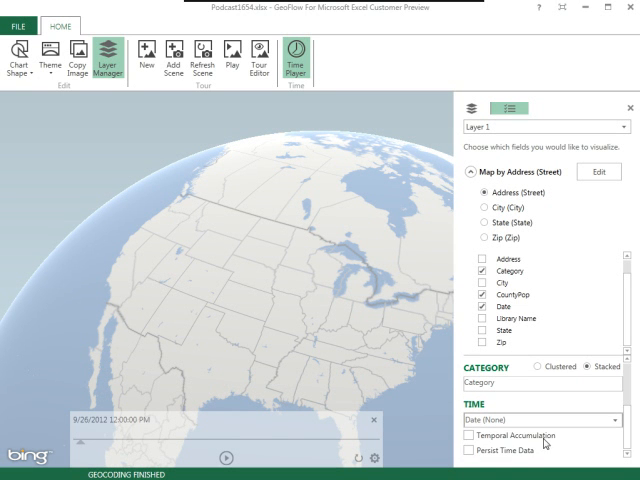
- Turn on Temporal Accumulation for Date and play the timeline into October 2012
{"action": "left_click", "coordinate": [471, 453]}
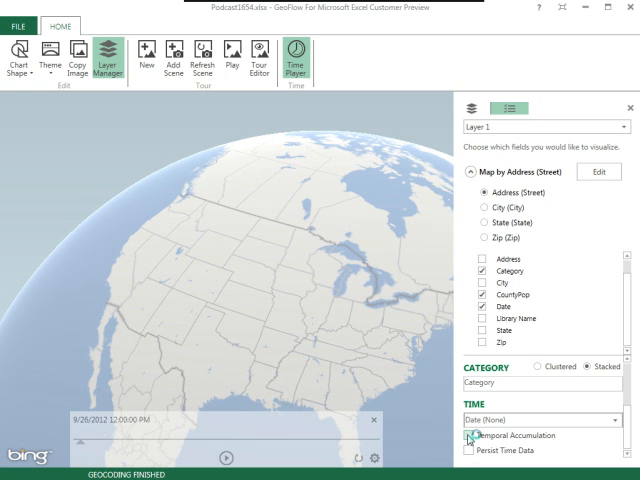
{"action": "left_click", "coordinate": [466, 435]}
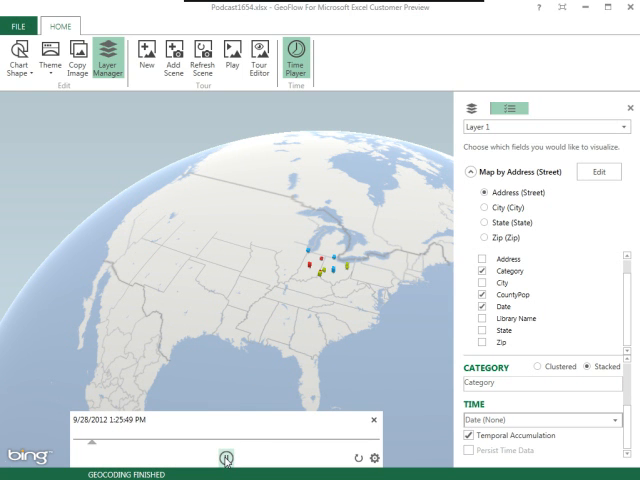
{"action": "left_click", "coordinate": [227, 457]}
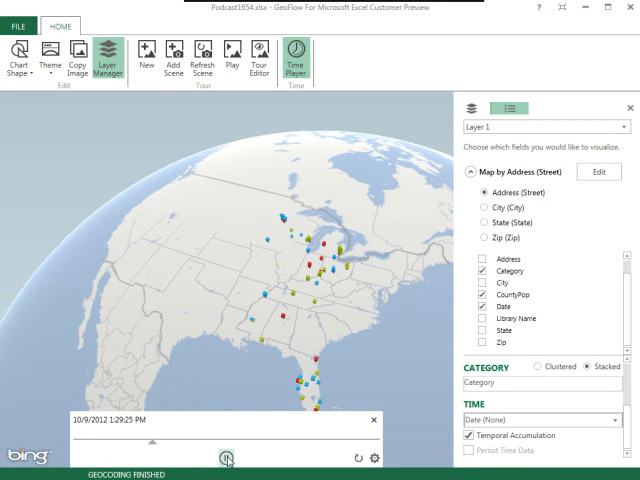
{"action": "left_click", "coordinate": [229, 454]}
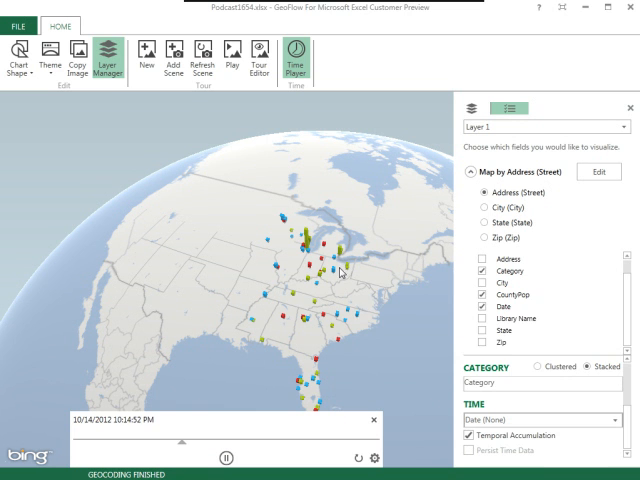